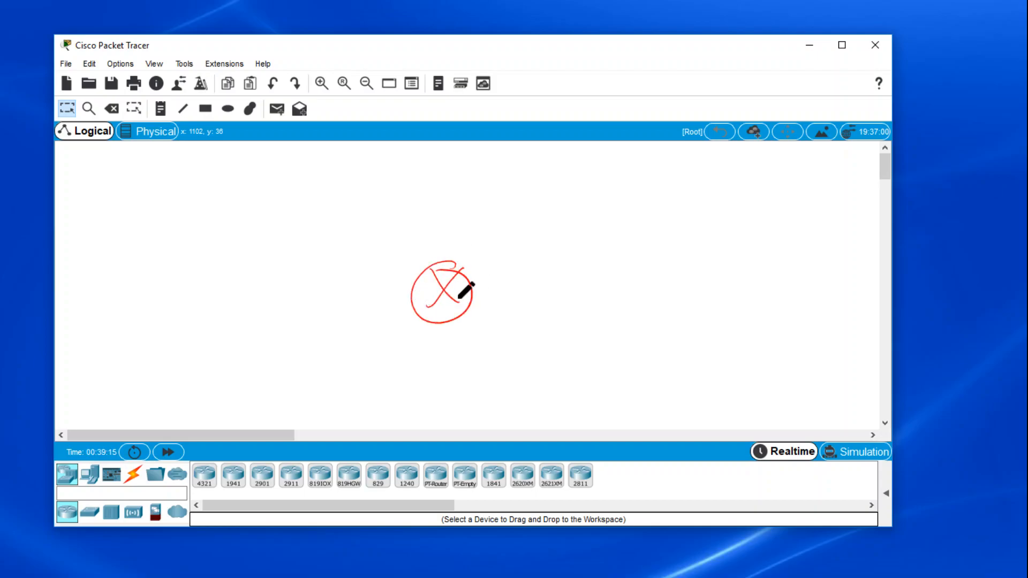
Sketch a router symbol at centre, a server to its right and switches to its left in red.
drag(593, 222, 629, 291)
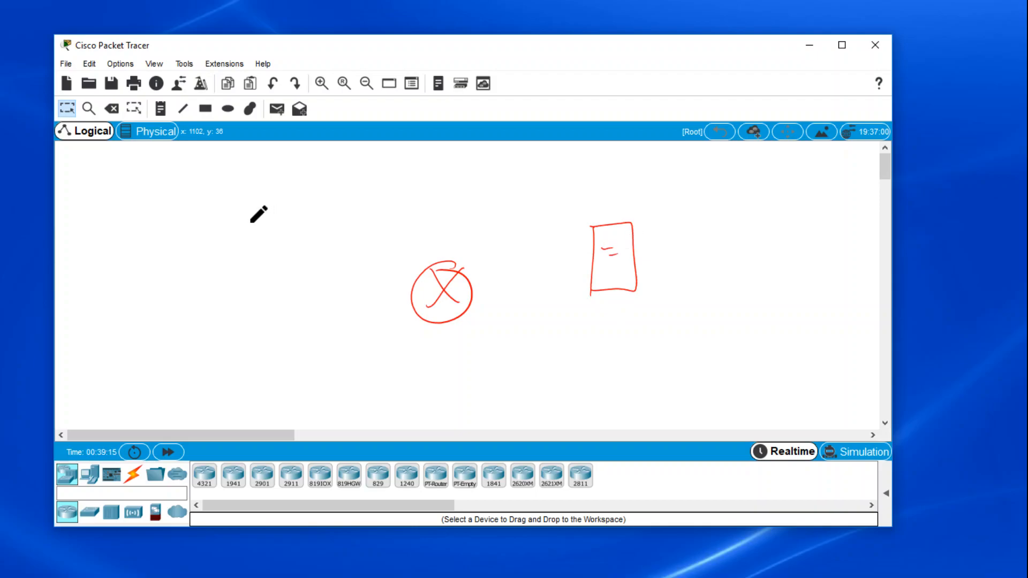
drag(258, 214, 326, 264)
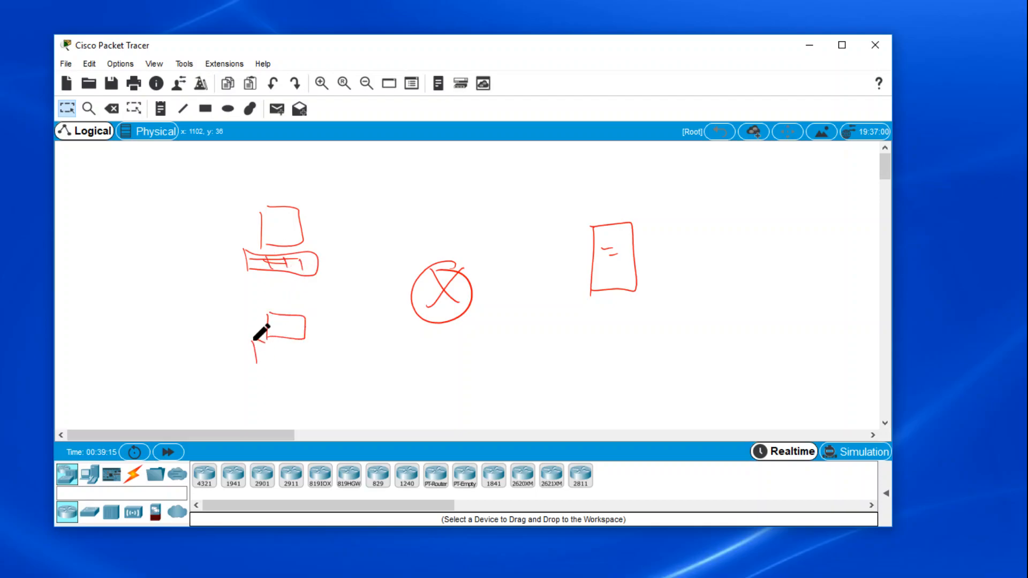
drag(256, 334, 321, 364)
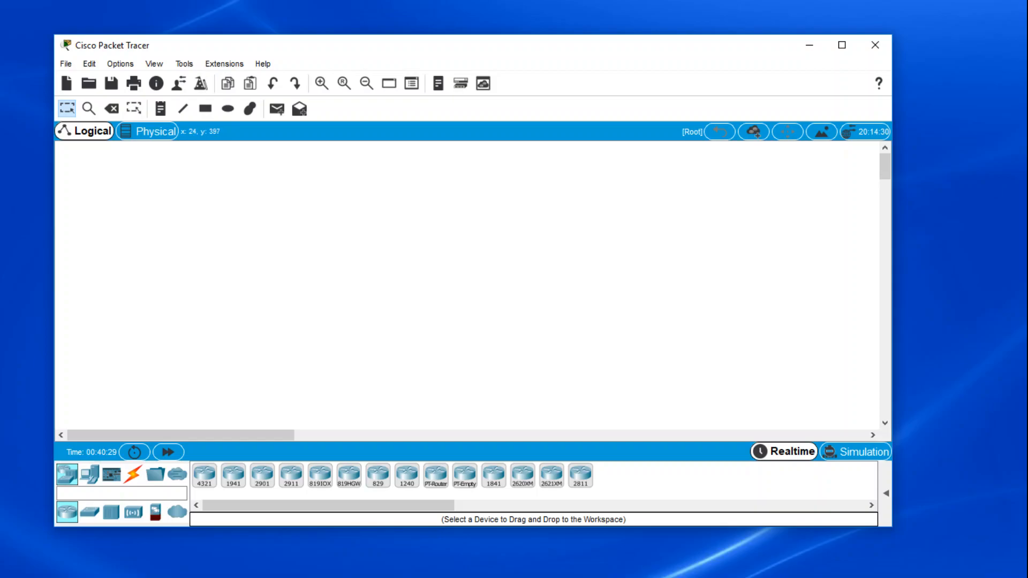
mouse_move(66, 474)
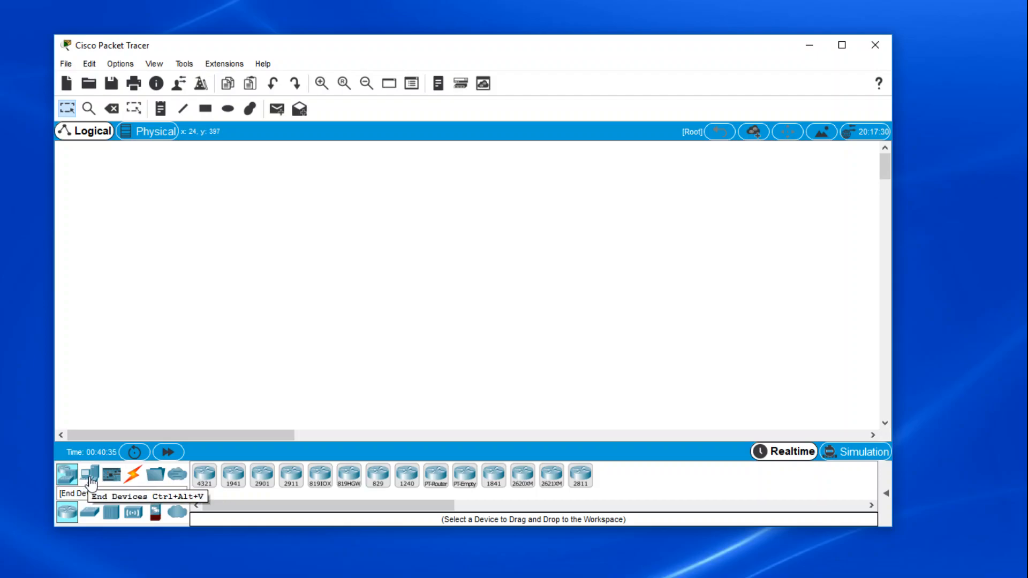
mouse_move(133, 474)
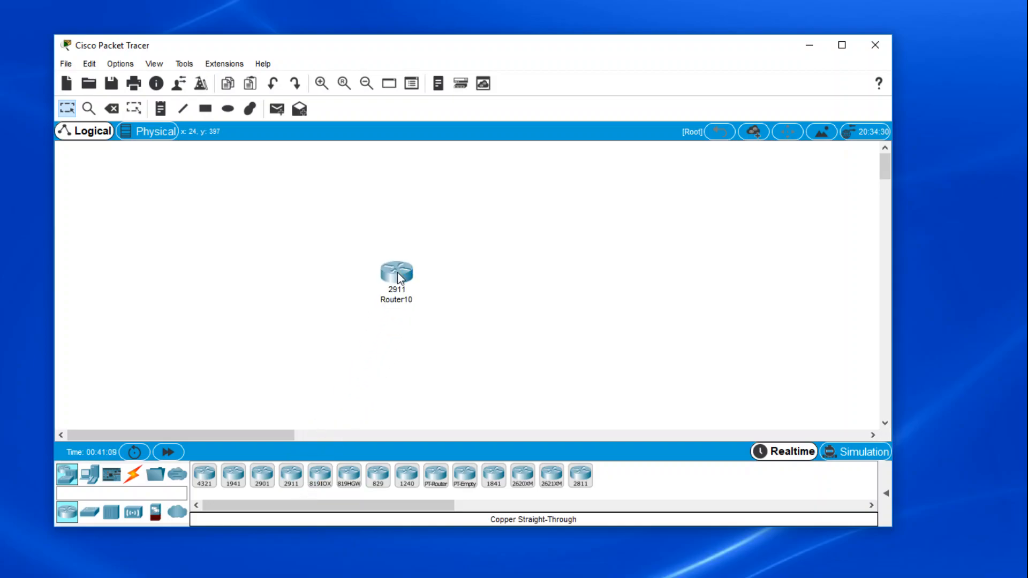
mouse_move(445, 363)
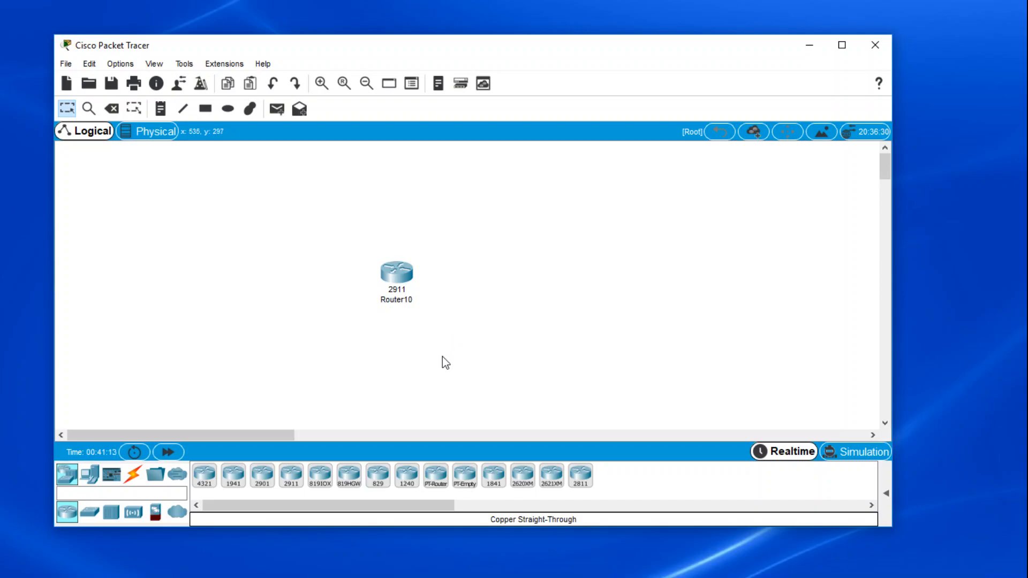
mouse_move(88, 416)
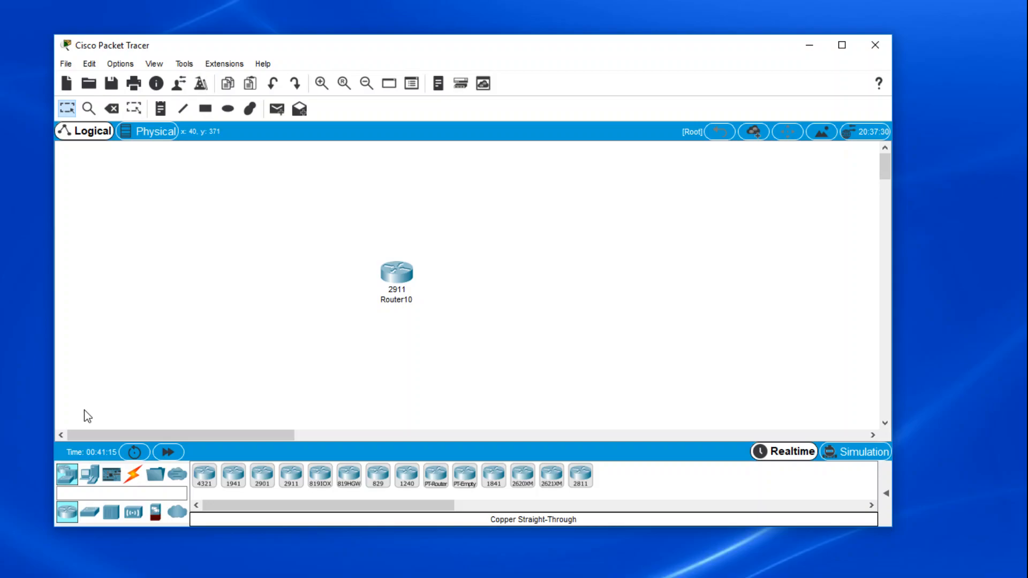
Show the switch models so a 2960 can be chosen for placement.
click(88, 513)
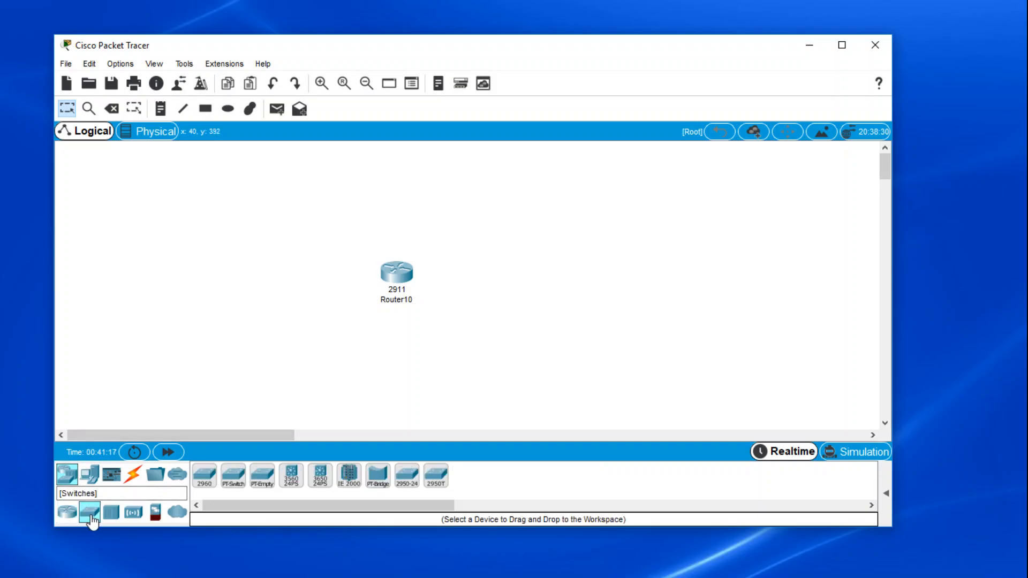
mouse_move(90, 511)
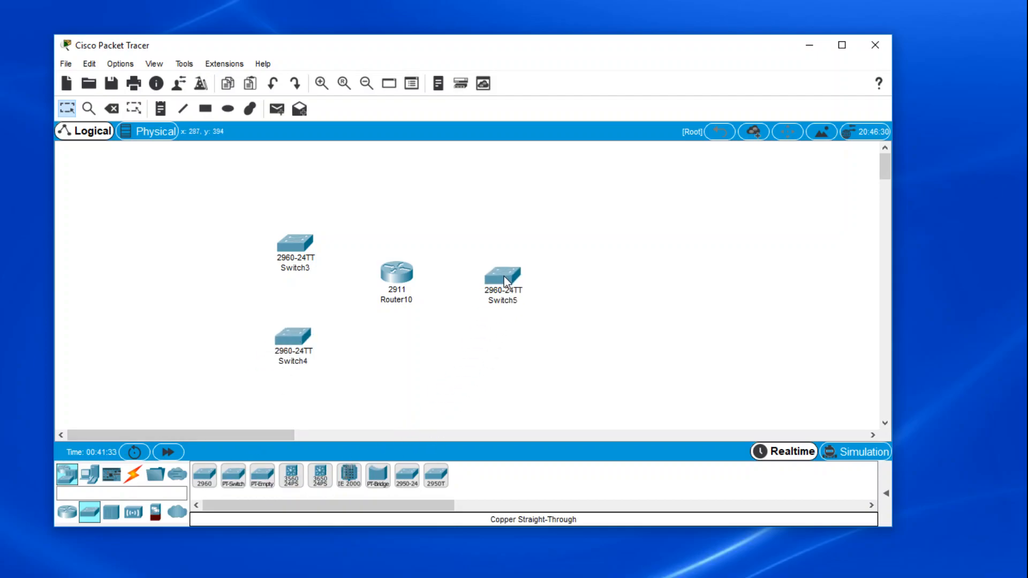
mouse_move(151, 382)
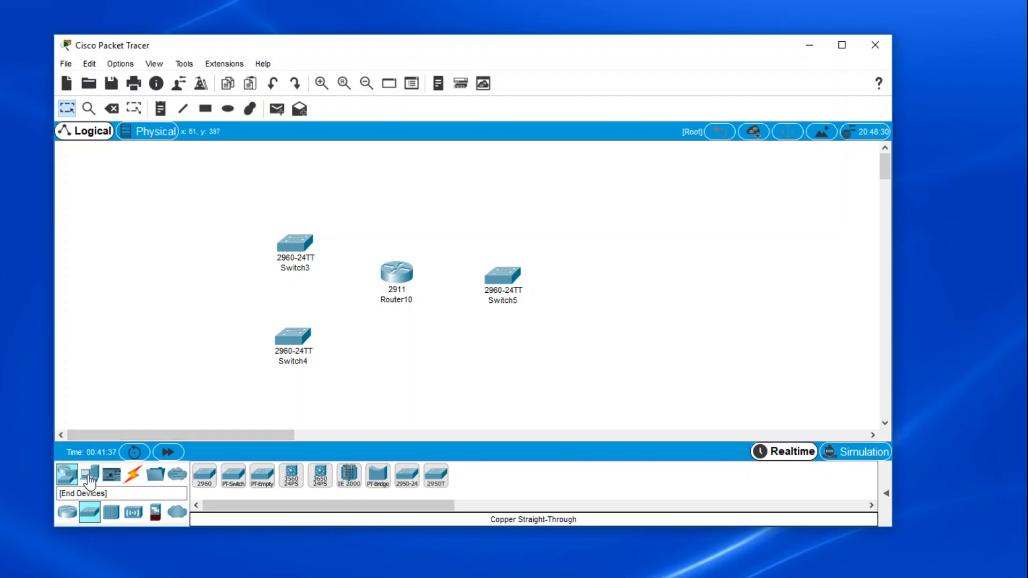
Place a Server-PT to the right of Switch5 from End Devices, then list the cable types.
click(89, 473)
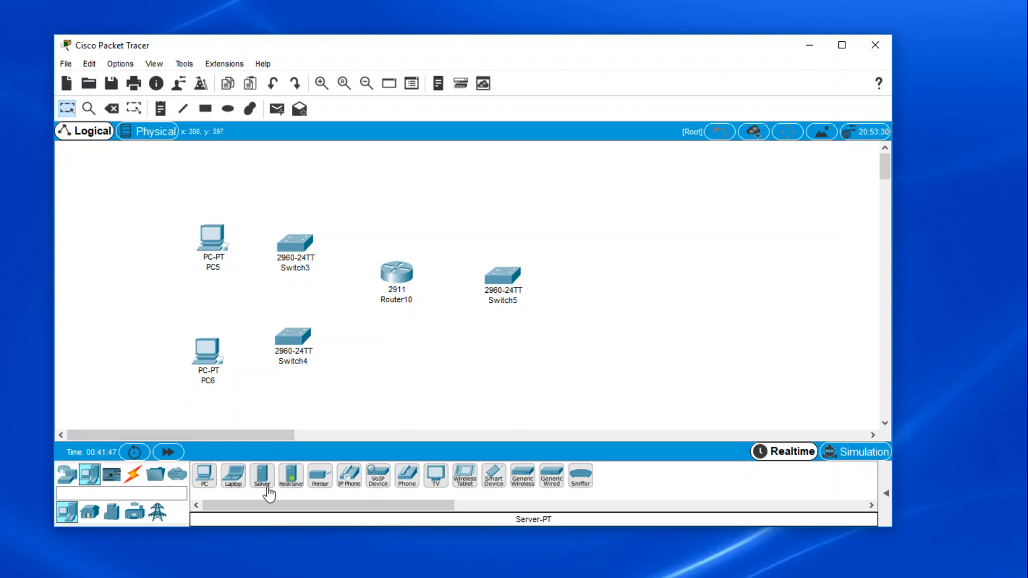
click(262, 476)
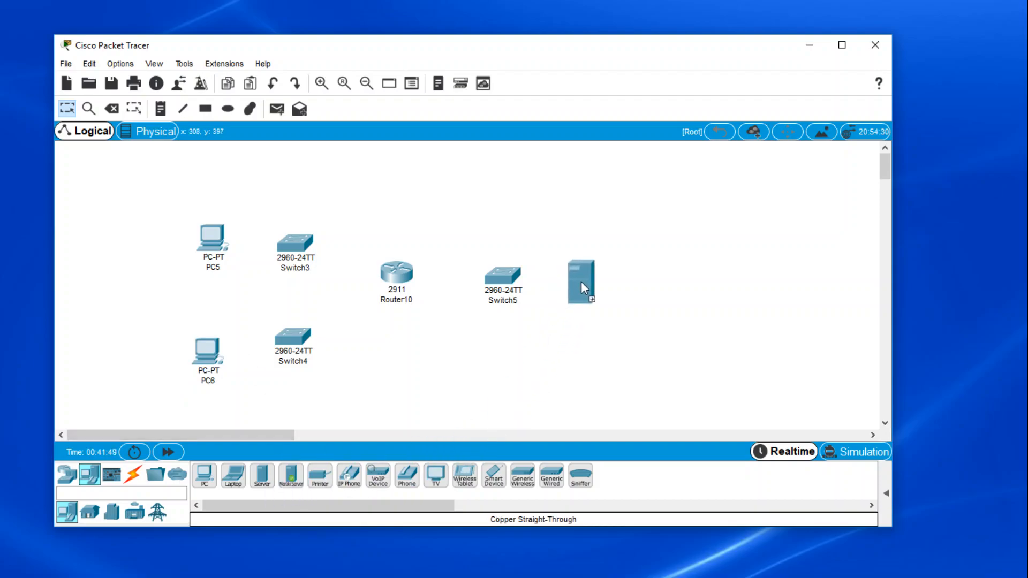
click(581, 282)
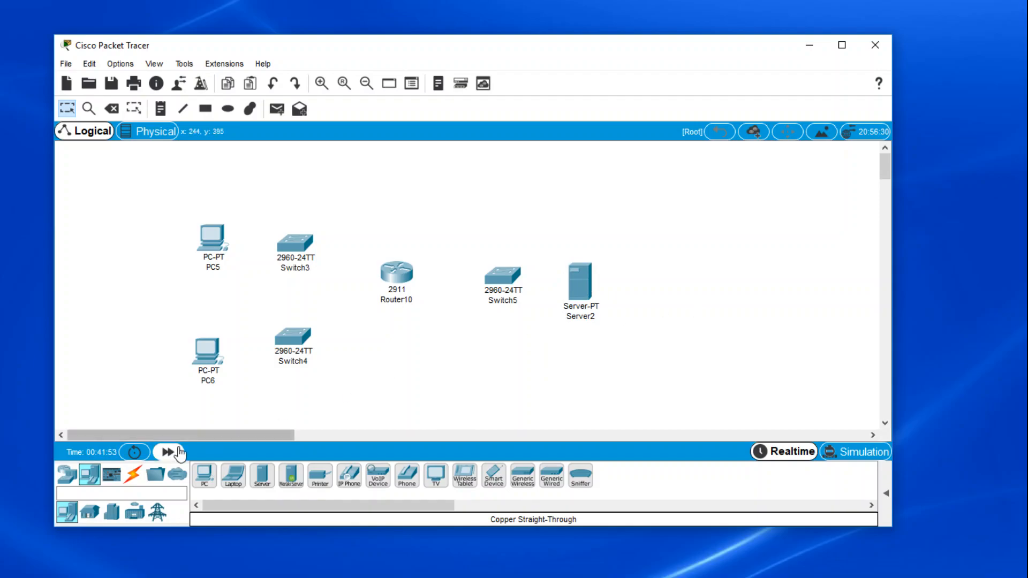
click(132, 473)
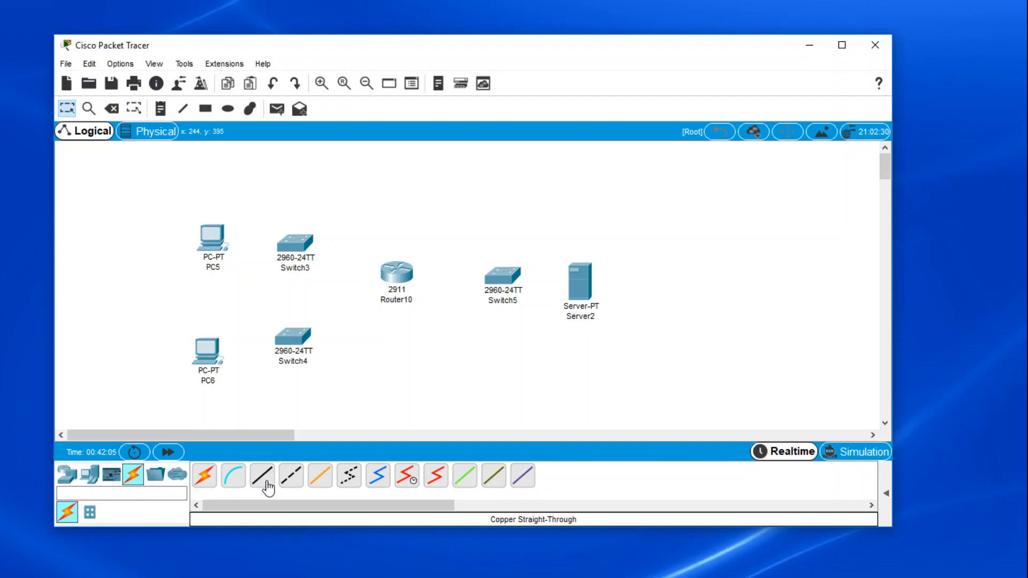
Run a copper straight-through cable from PC5 FastEthernet0 to Switch3 FastEthernet0/1.
click(262, 476)
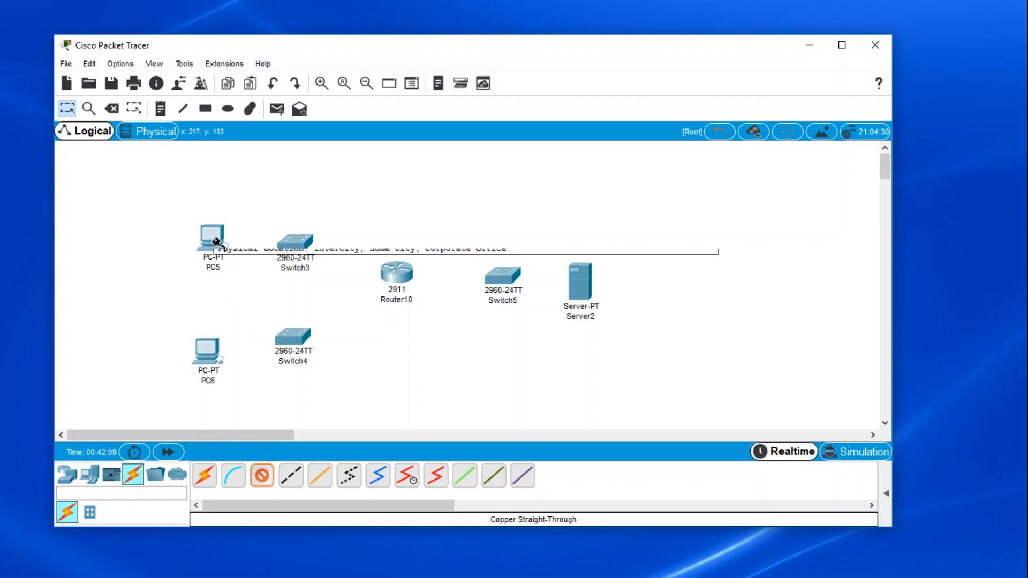
click(212, 239)
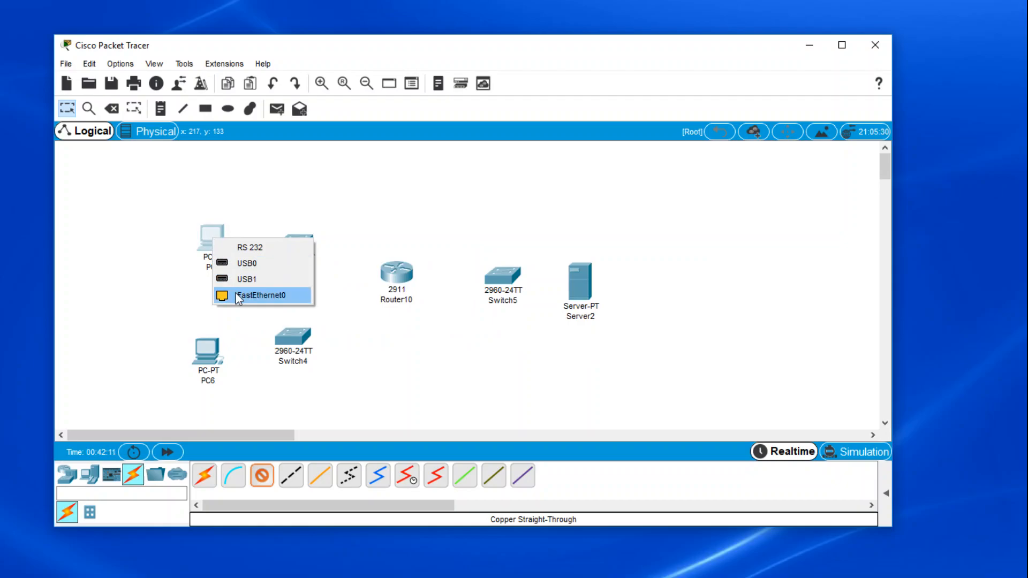
click(261, 296)
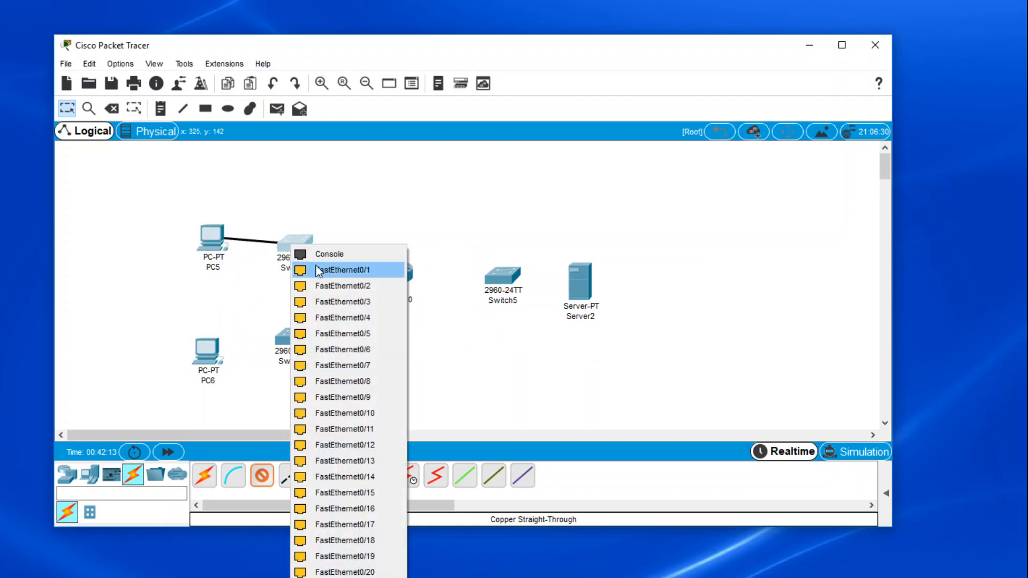
click(342, 270)
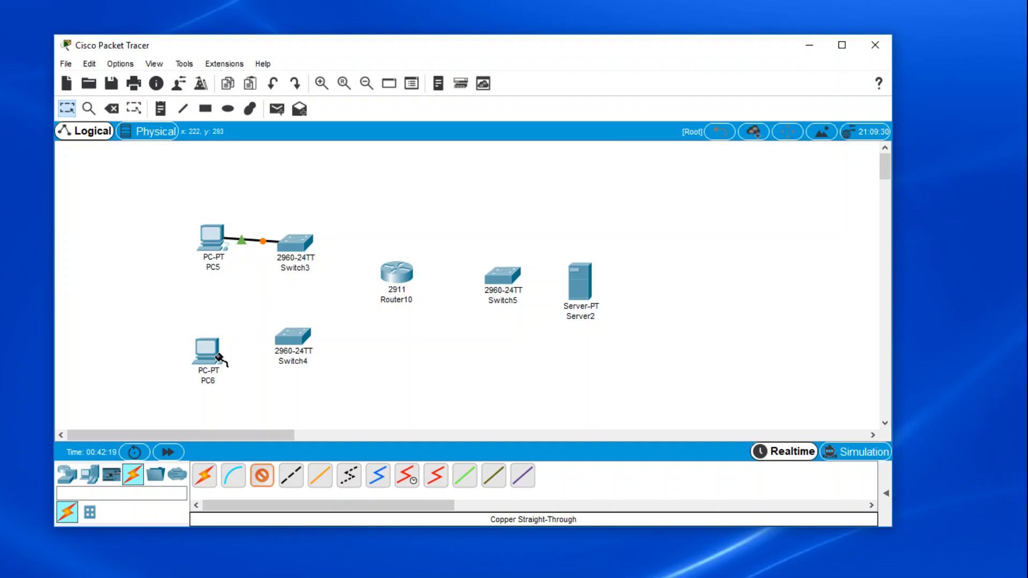
Cable PC6's FastEthernet0 and complete the remaining link into Router10.
click(206, 346)
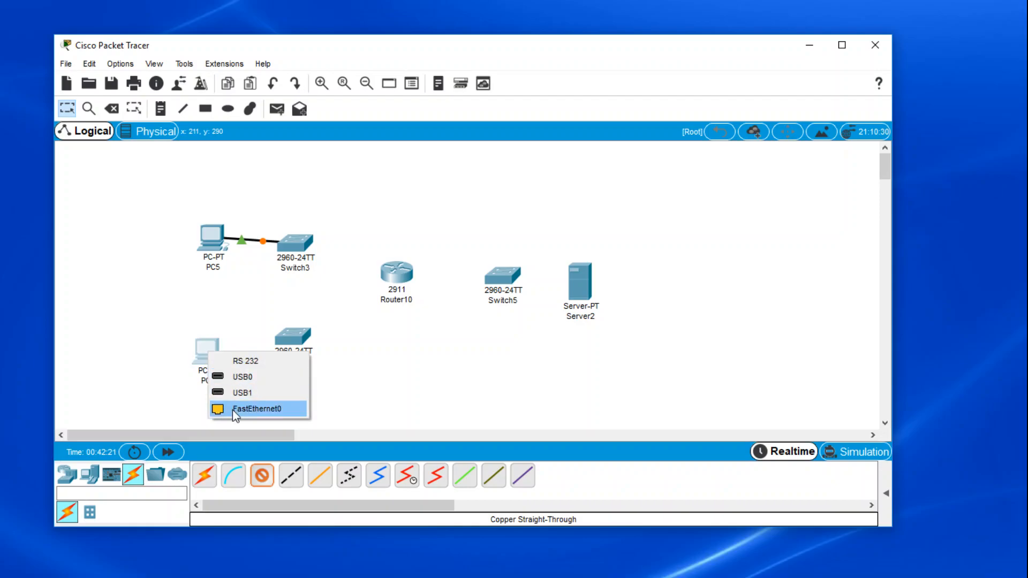
click(256, 408)
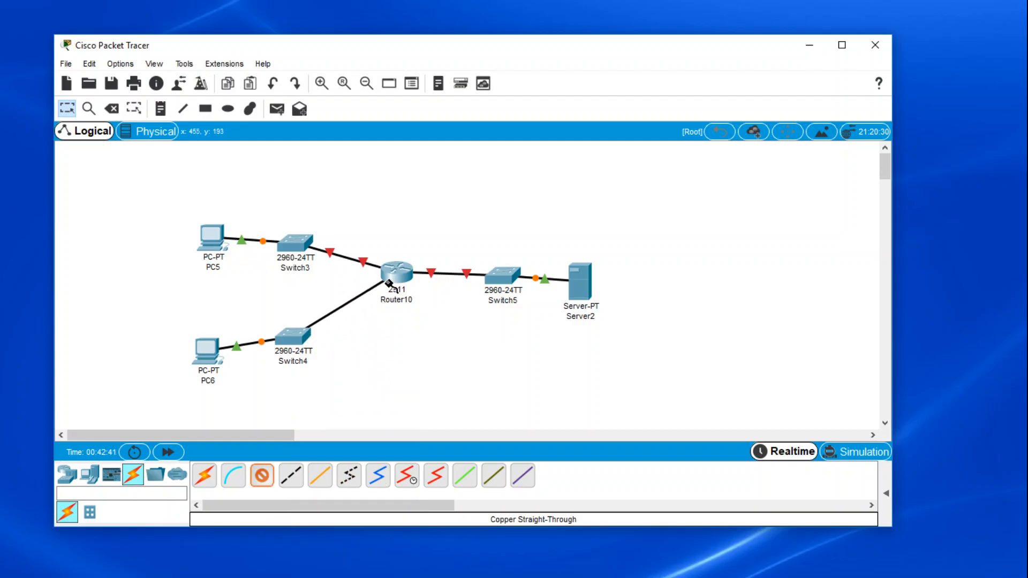
click(396, 271)
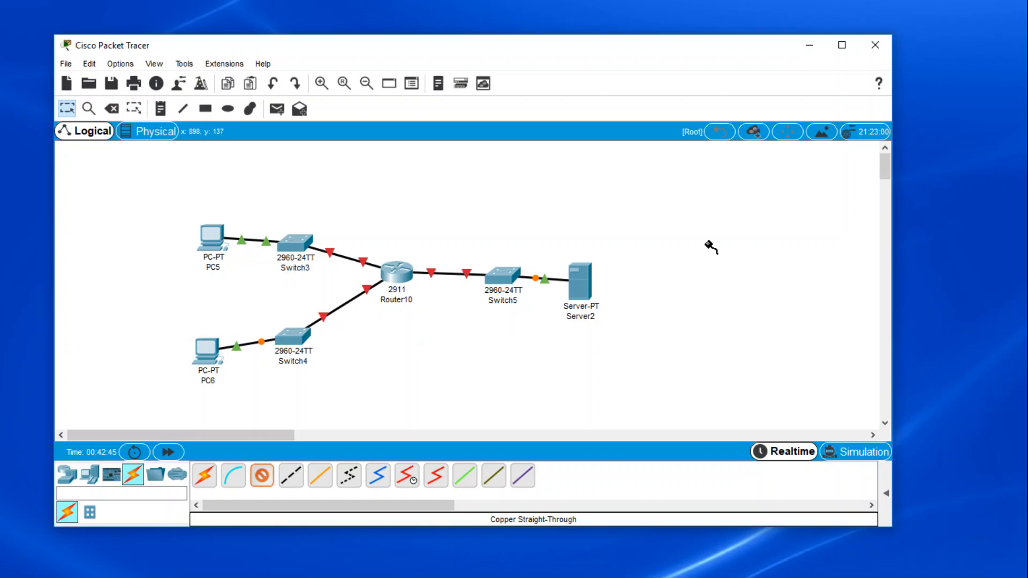
mouse_move(490, 195)
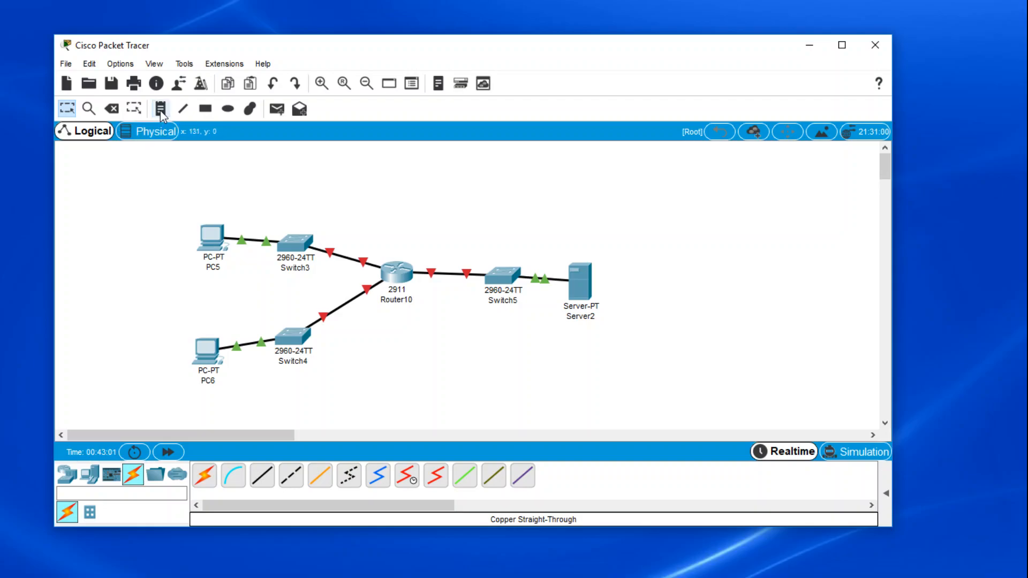
mouse_move(160, 109)
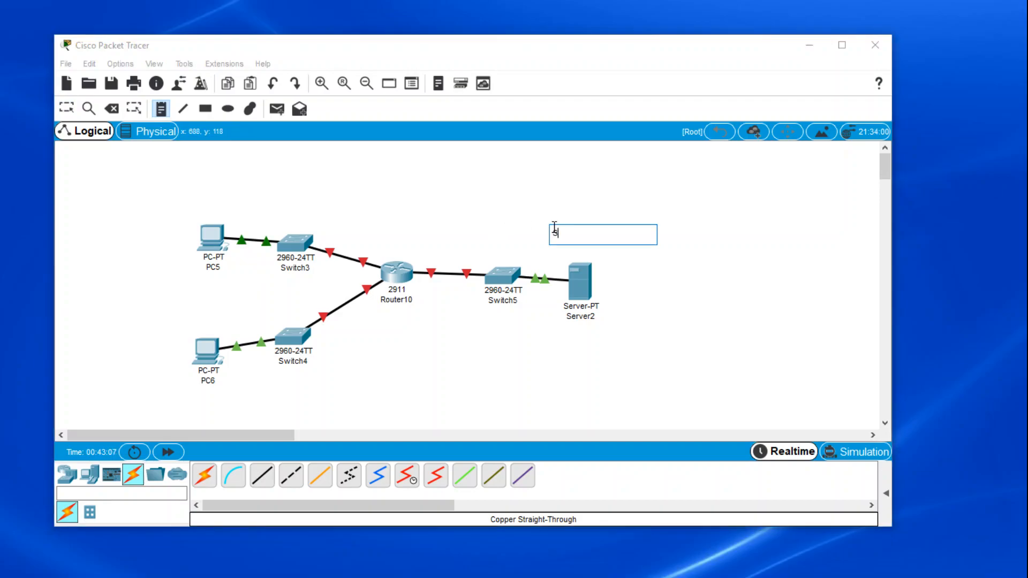
Write the note 'Servers 172.16.14.0/24' above Server2.
text(ervers)
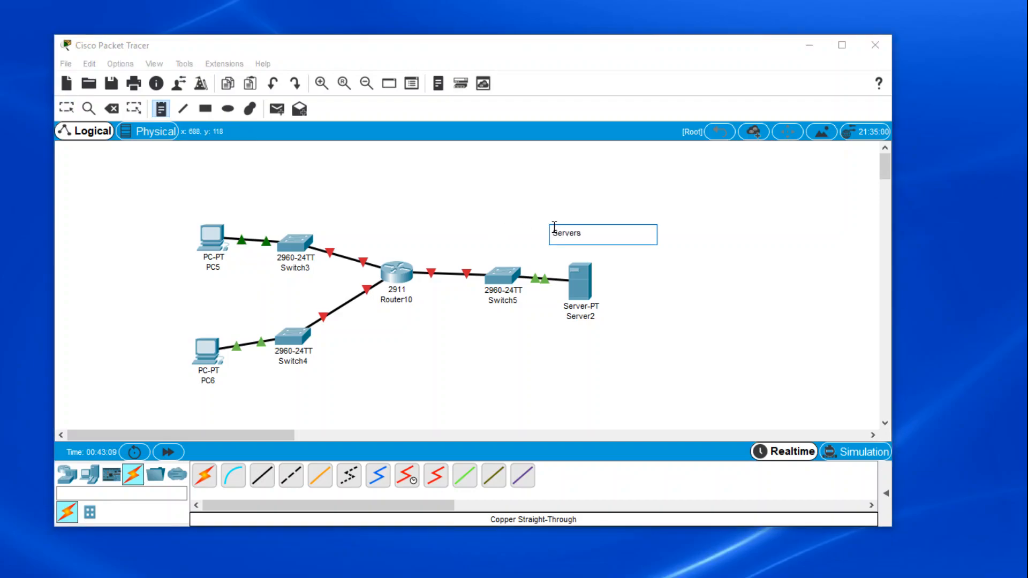
text(172.16.14.0)
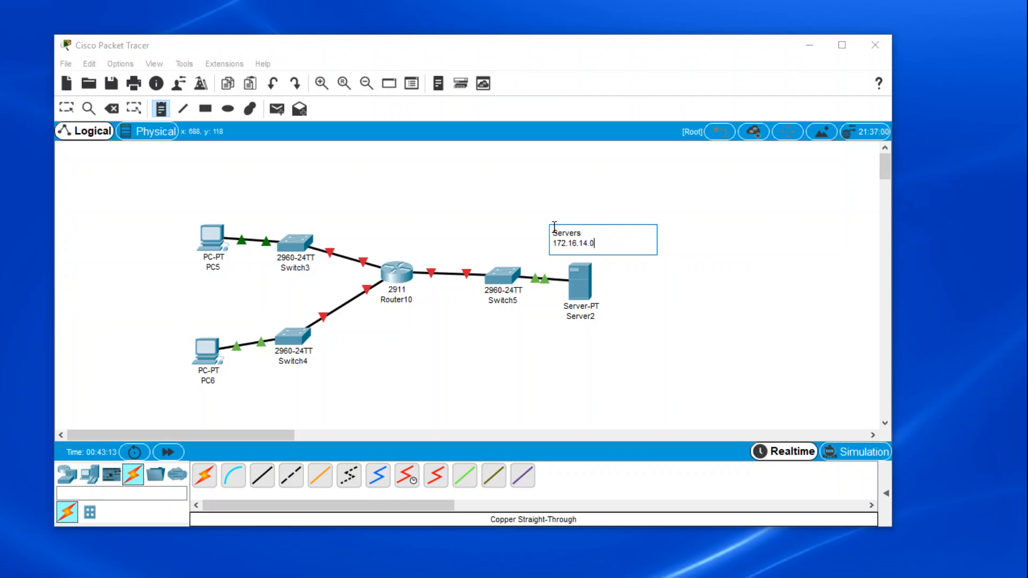
text(/24)
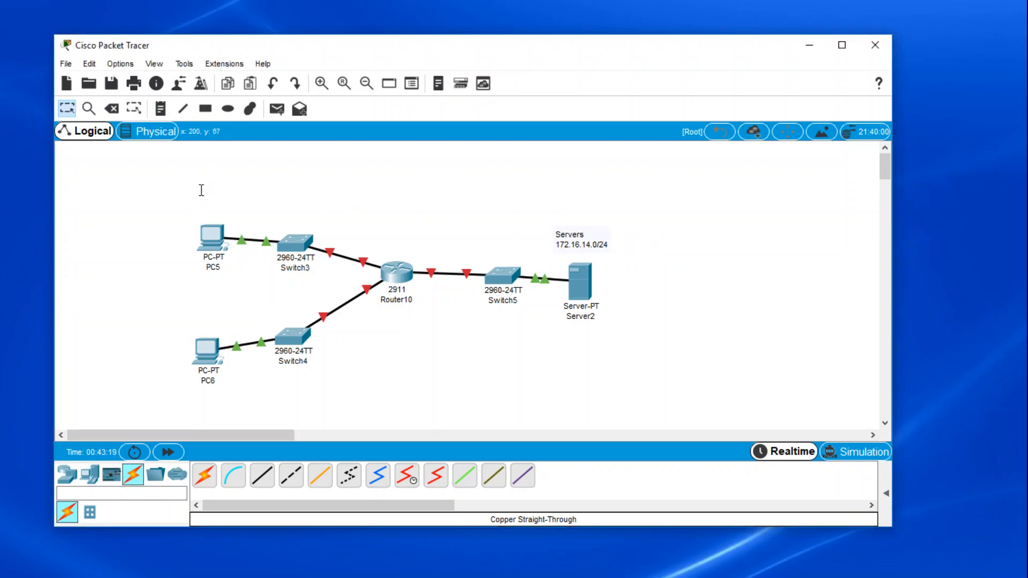
Add a note 'Desktops 192.168.42.0/24' above PC5.
click(159, 108)
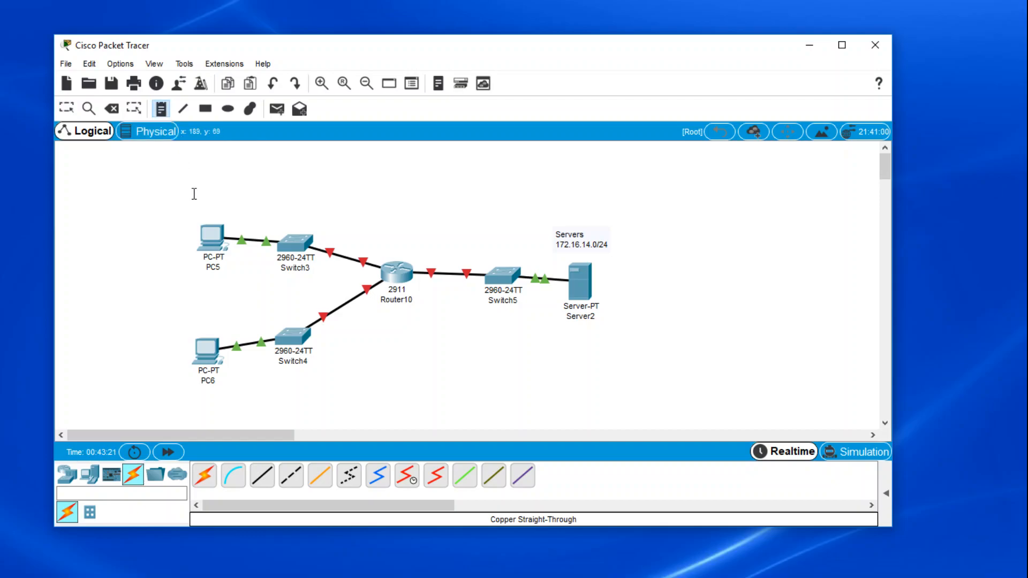
text(Desktops)
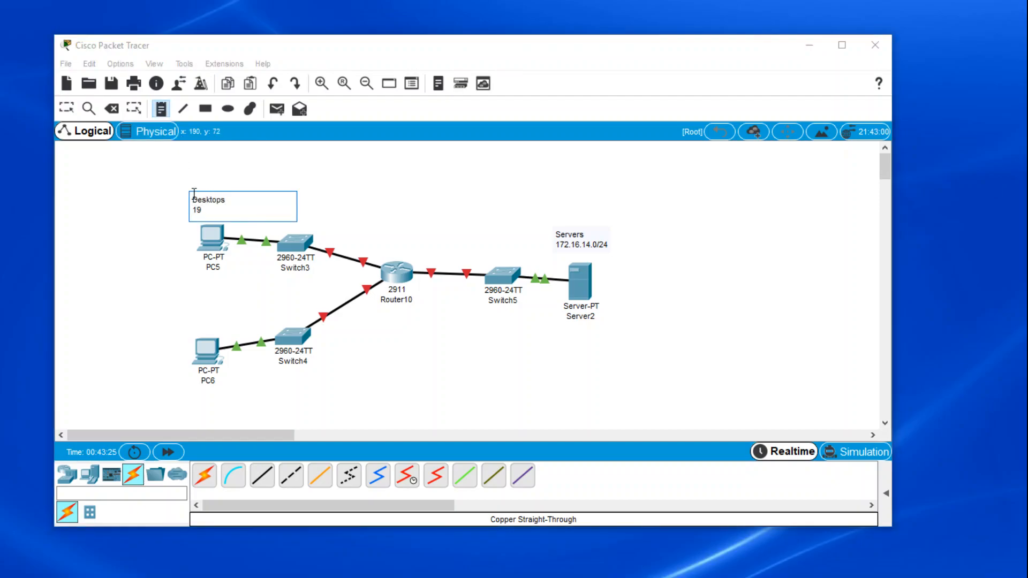
text(192.168.)
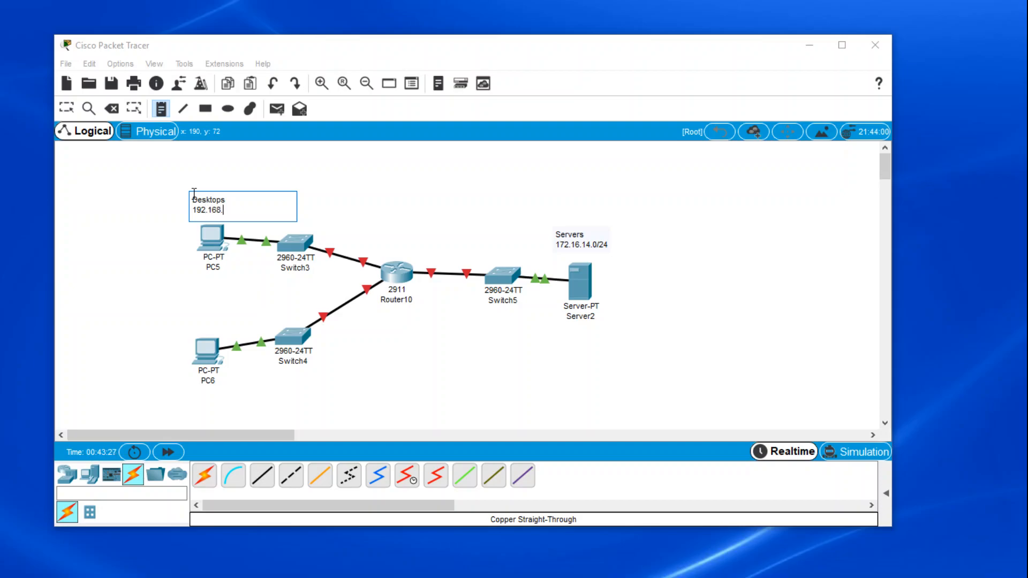
text(42.0/24)
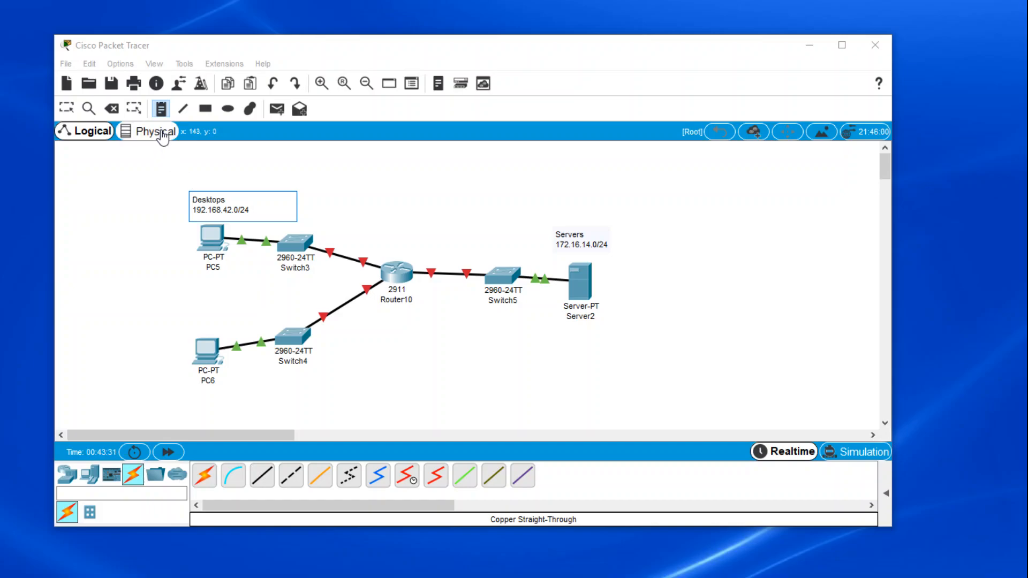
Add a note 'Management 192.168.242.0/24' above PC6.
click(235, 310)
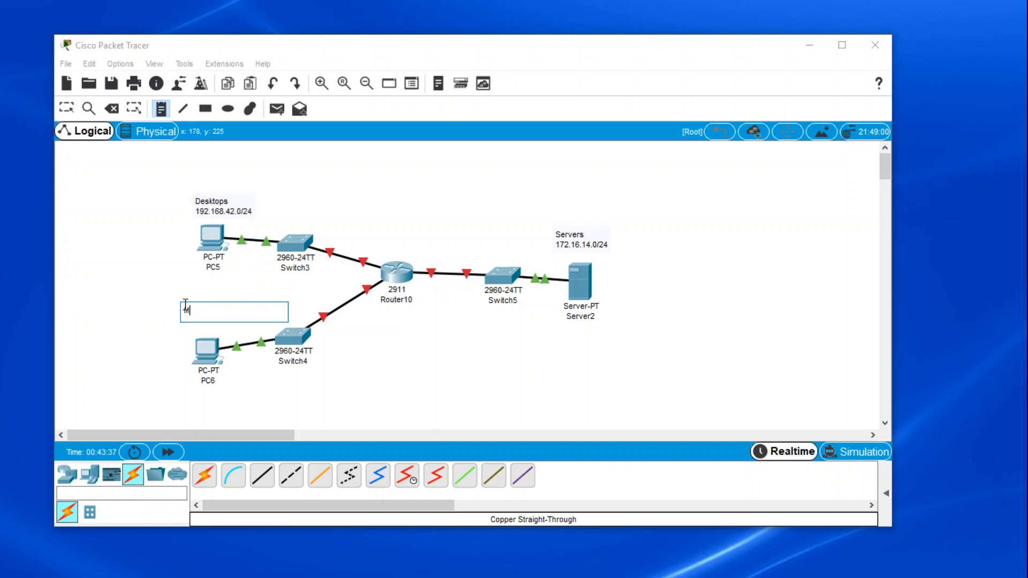
text(Management)
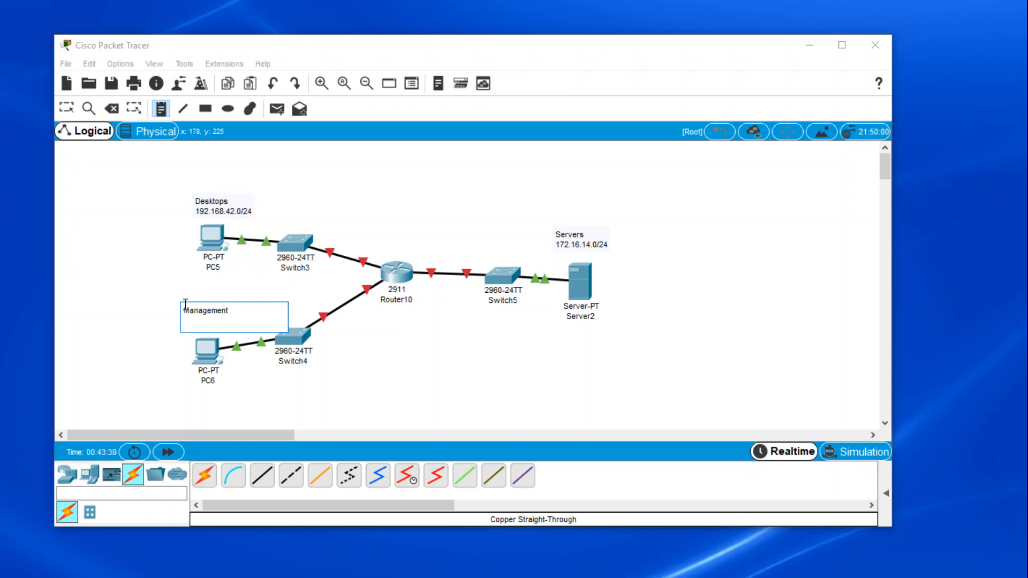
text(192.168.)
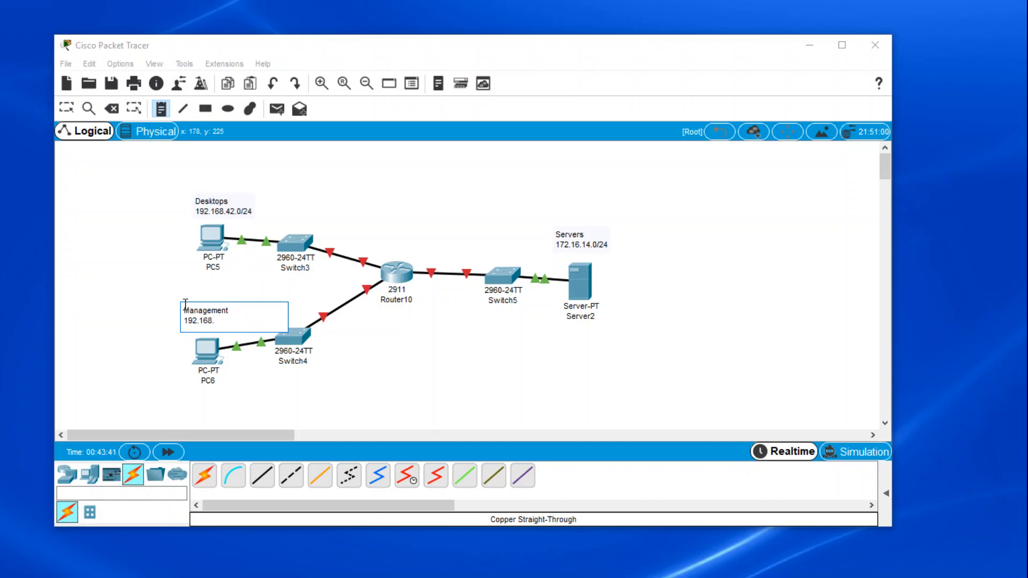
text(242)
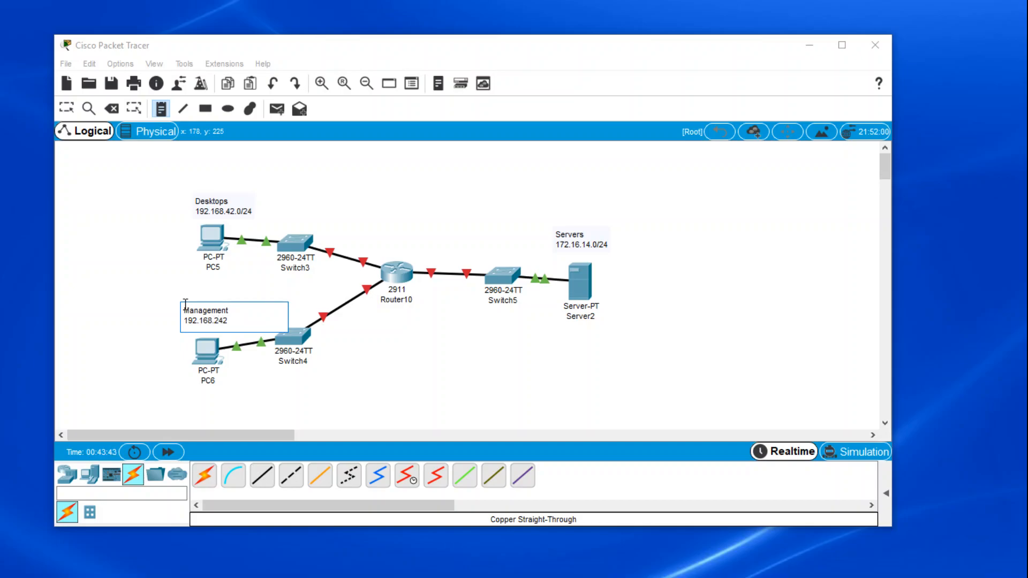
text(.0/24)
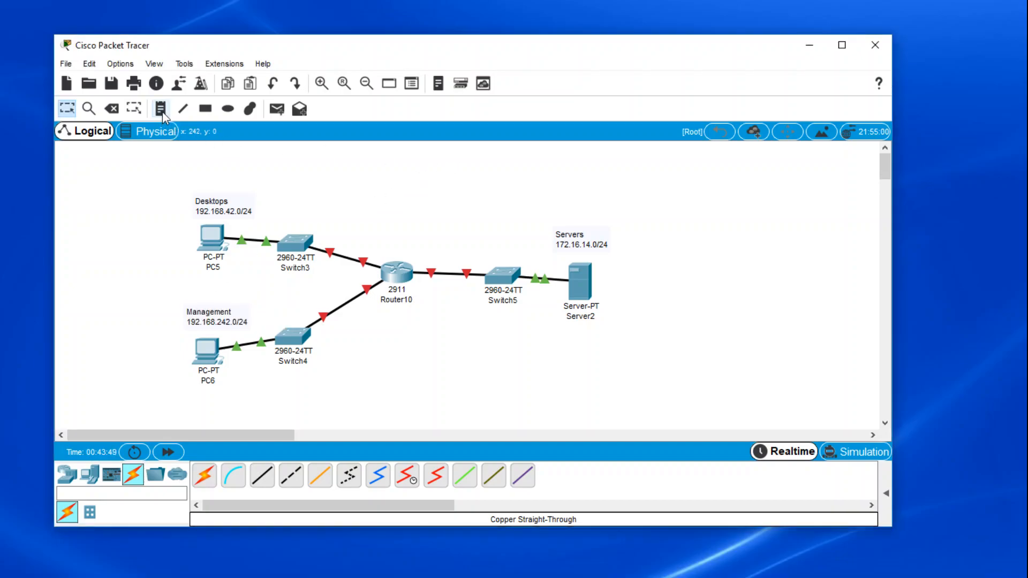
Label Router10's switch links with '.1' interface-address notes.
click(161, 109)
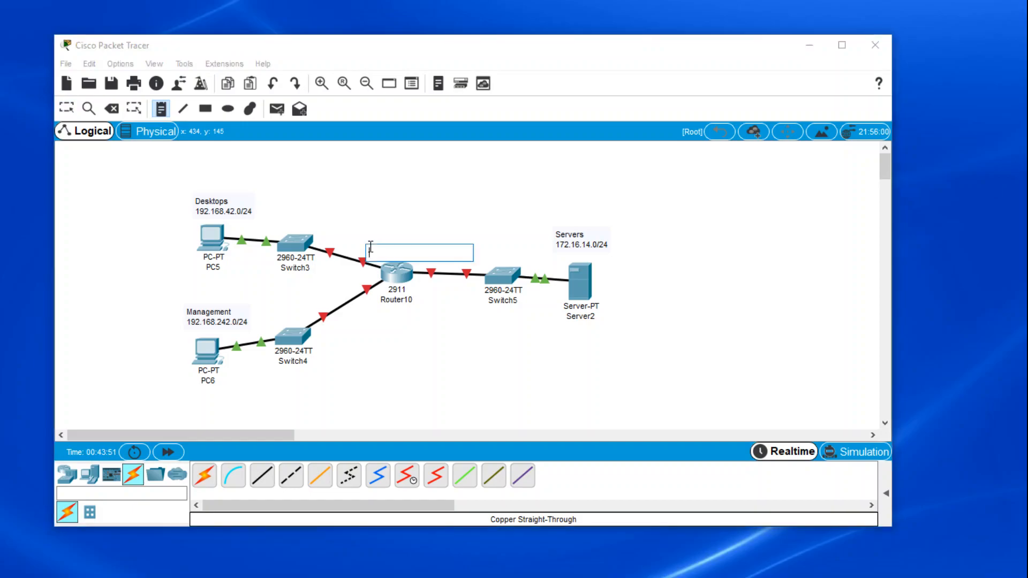
text(.1)
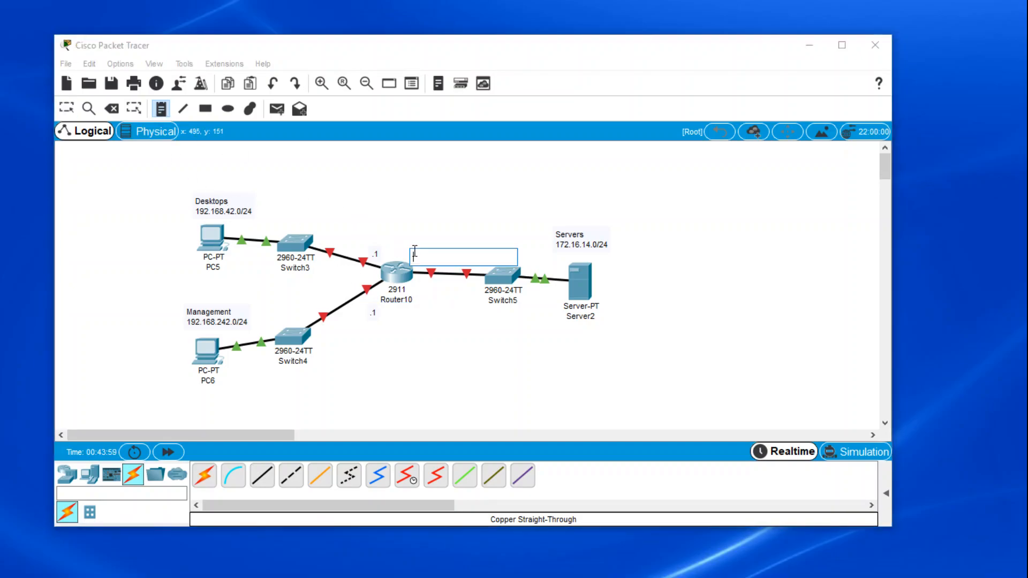
text(.1)
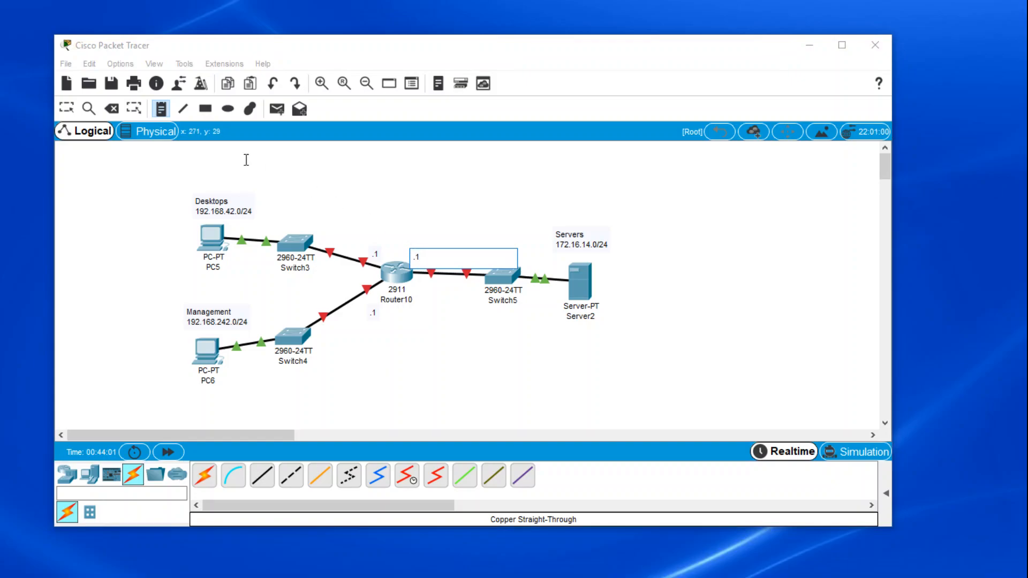